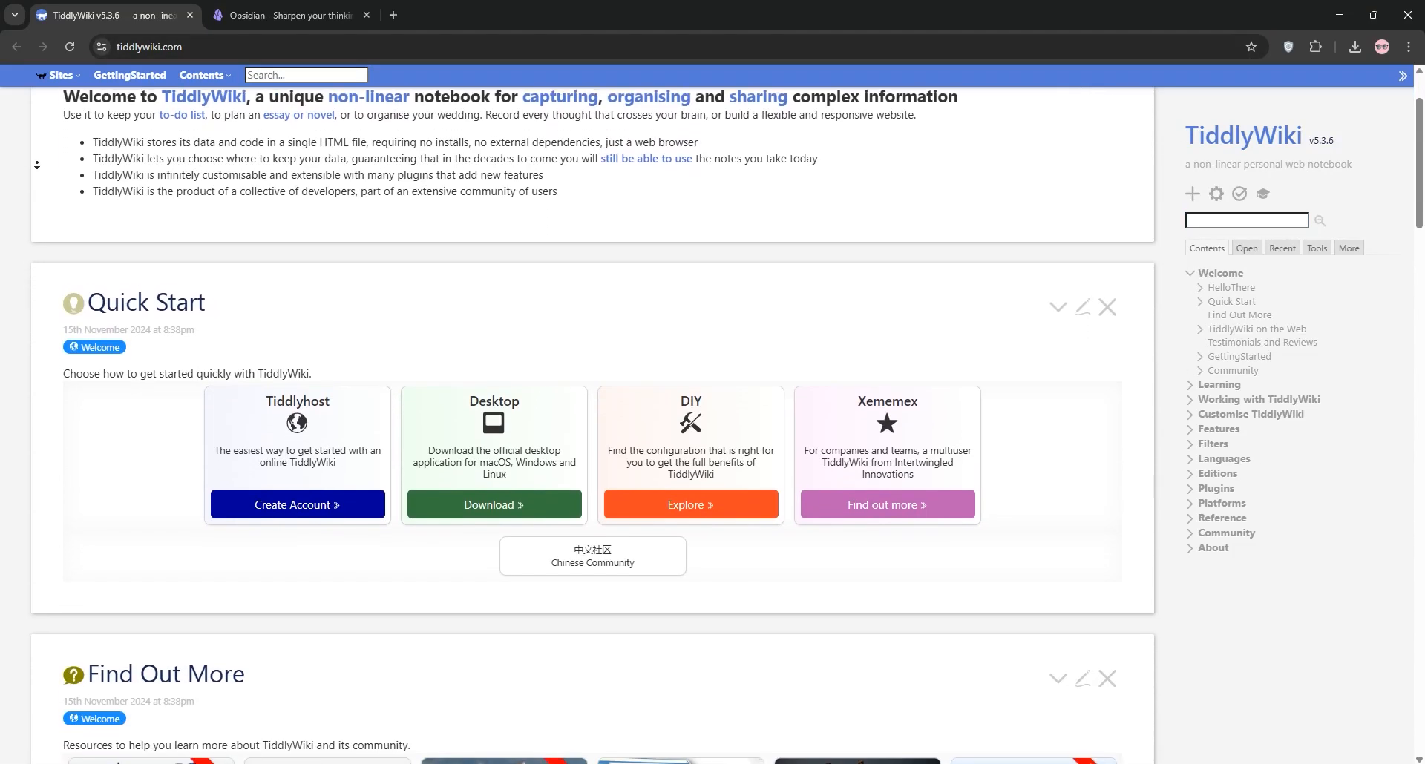
Read tiddlywiki.com from the welcome tiddlers through GettingStarted to Community, then go to Obsidian.
scroll(down, 3)
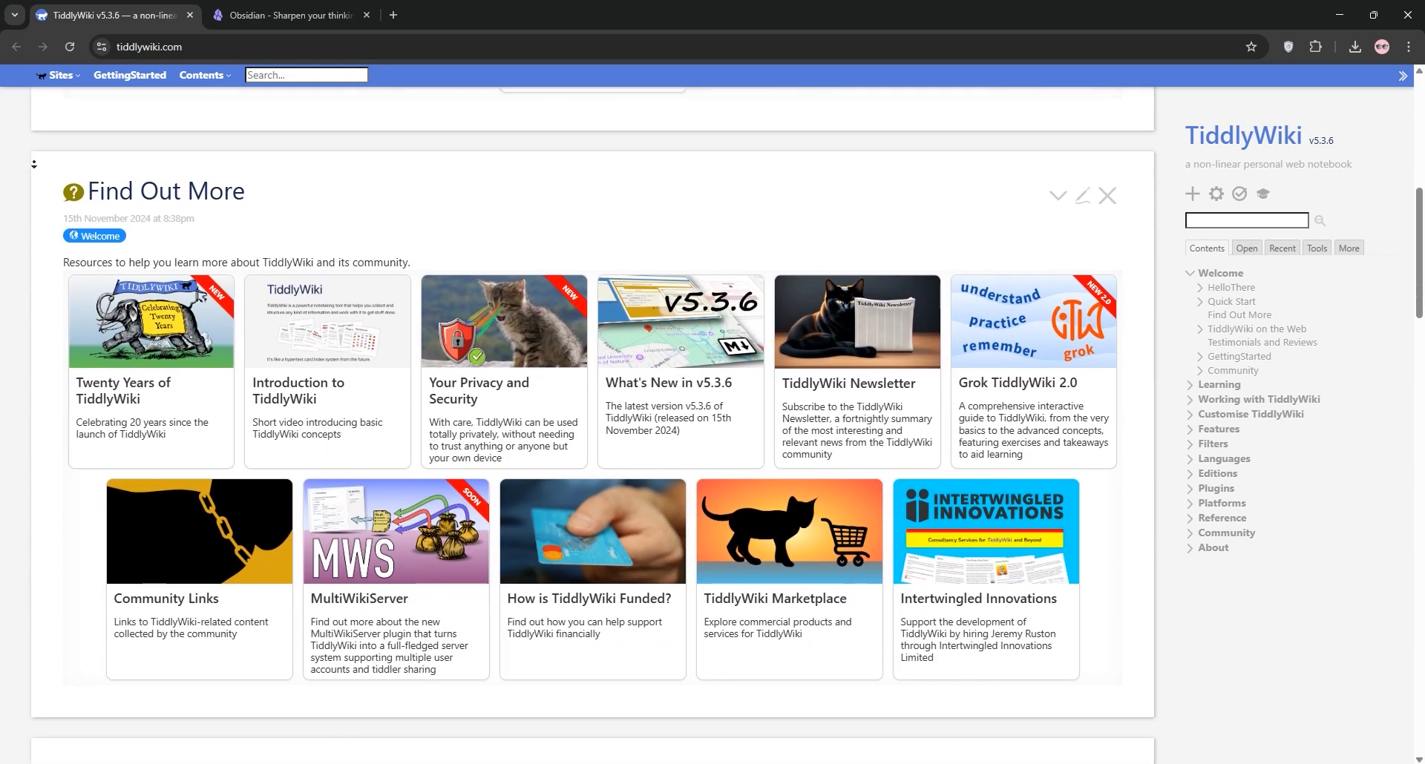
scroll(down, 3)
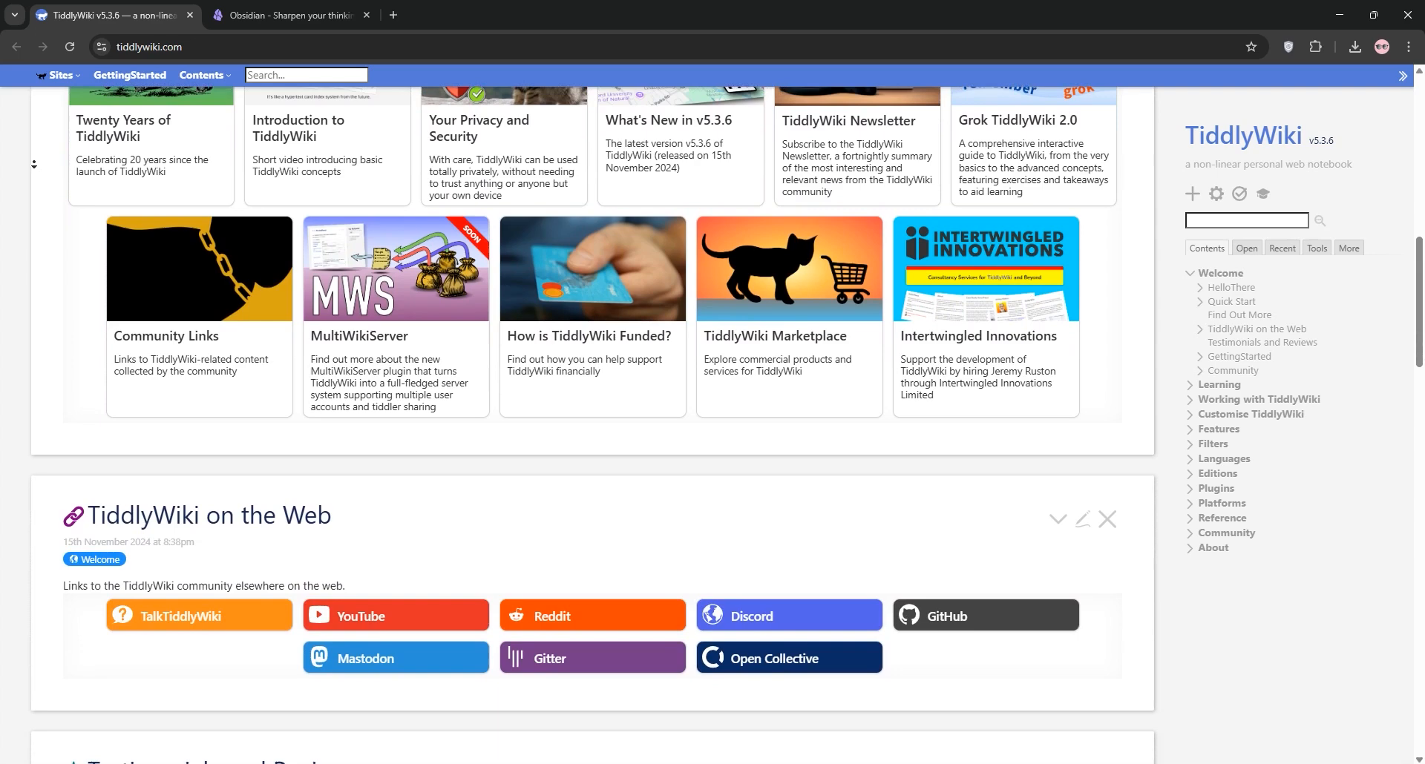
scroll(down, 3)
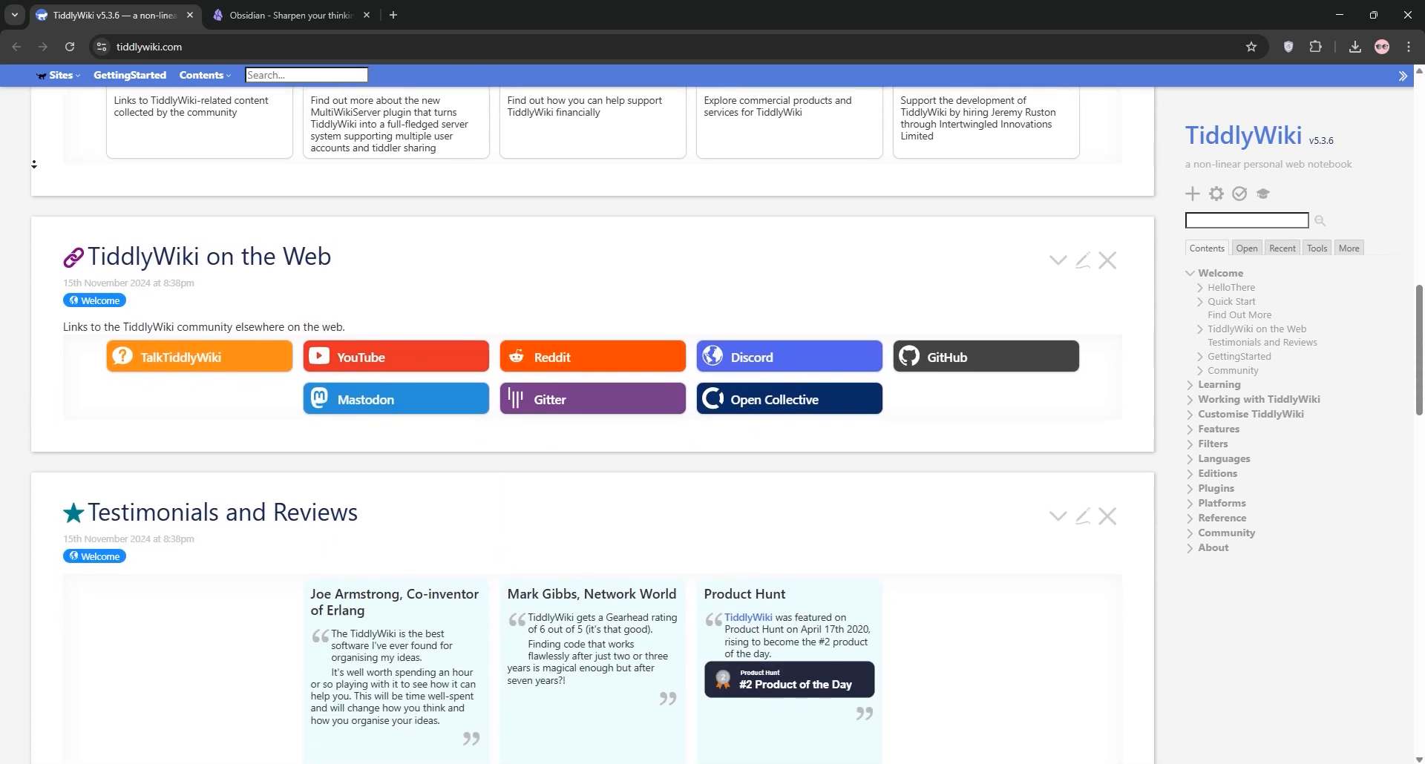
scroll(down, 3)
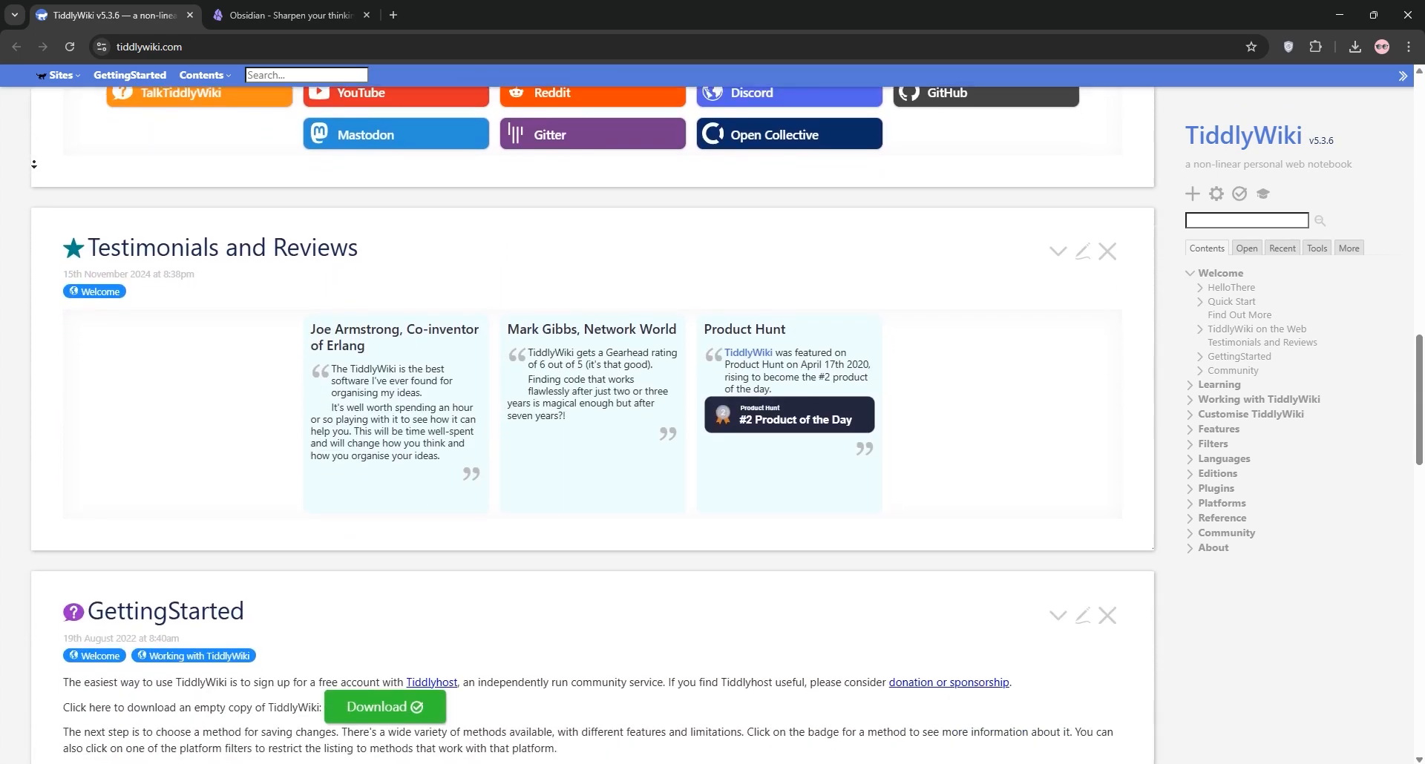
scroll(down, 3)
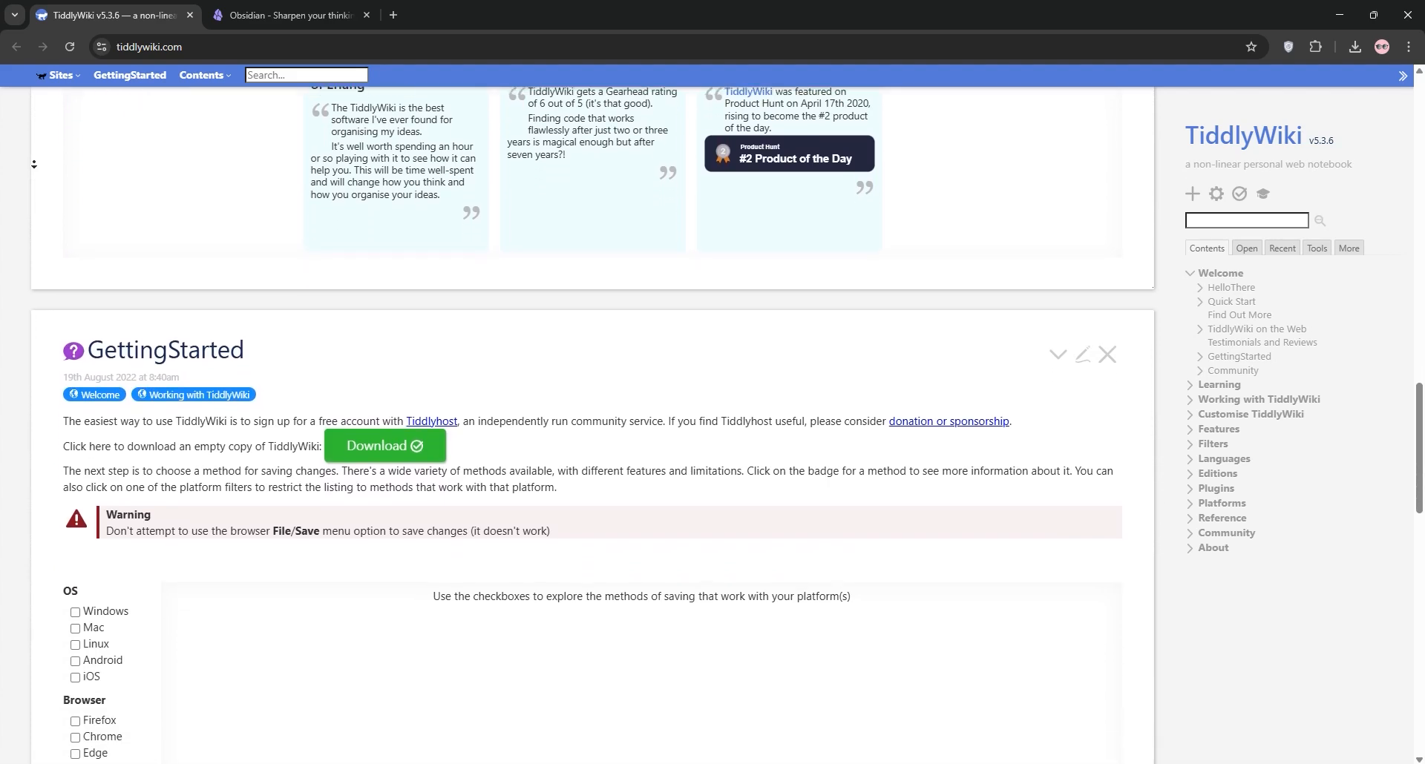
scroll(down, 3)
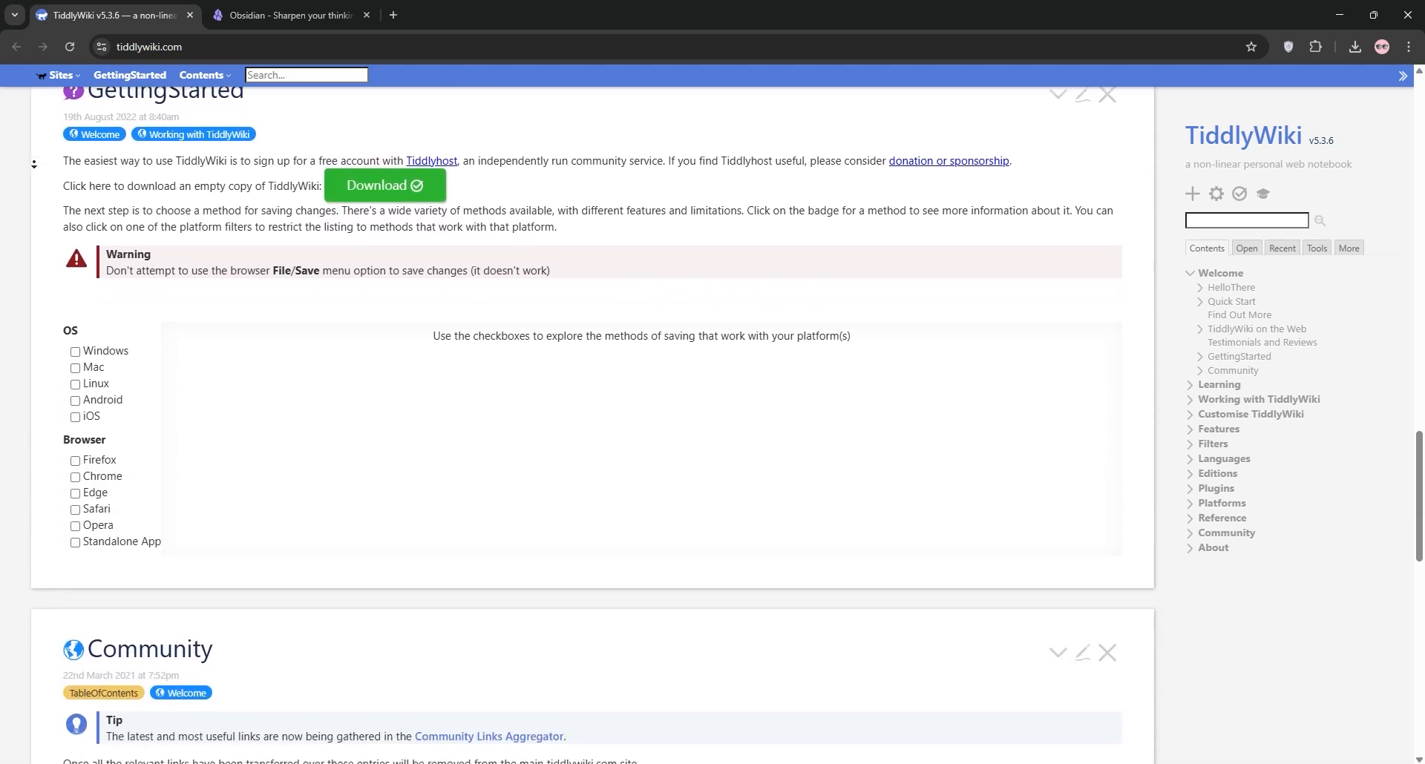
scroll(down, 3)
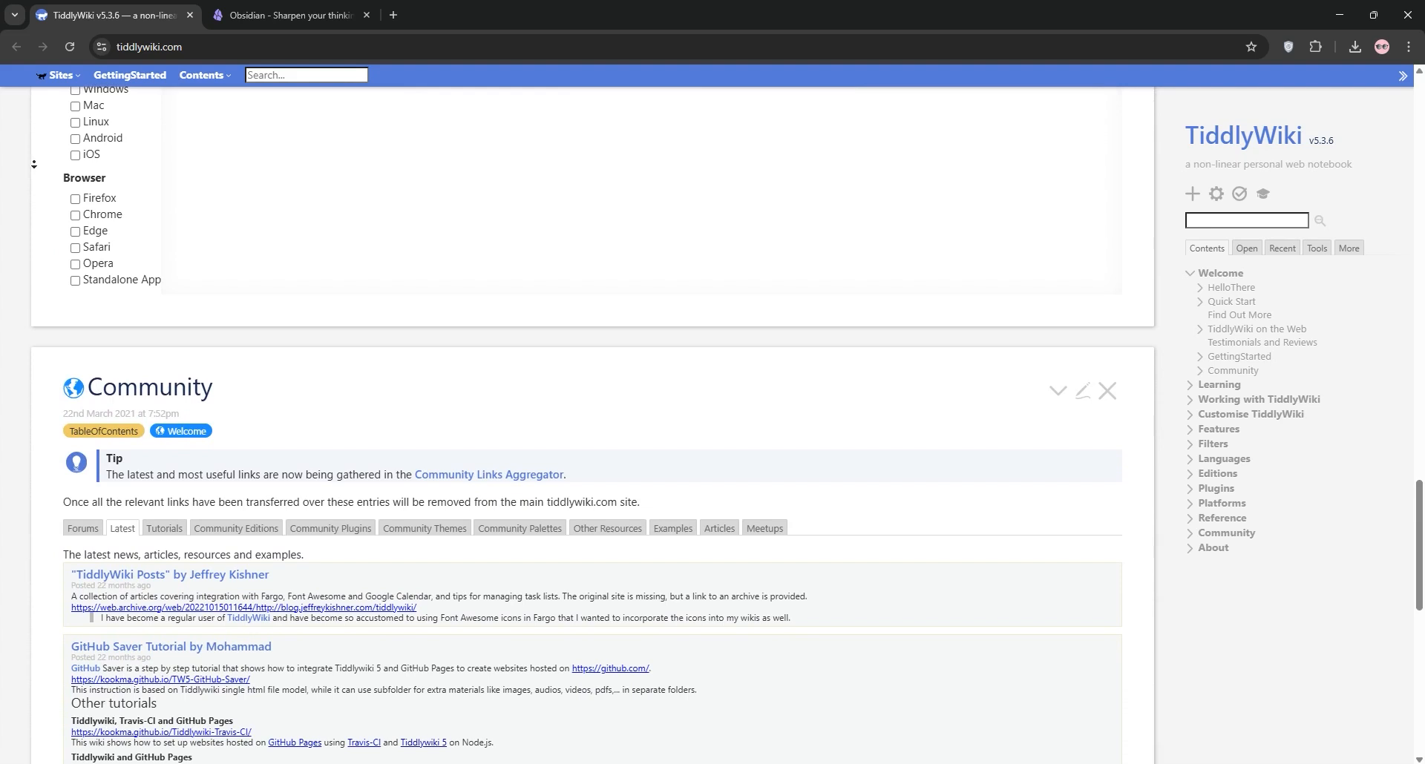
scroll(down, 3)
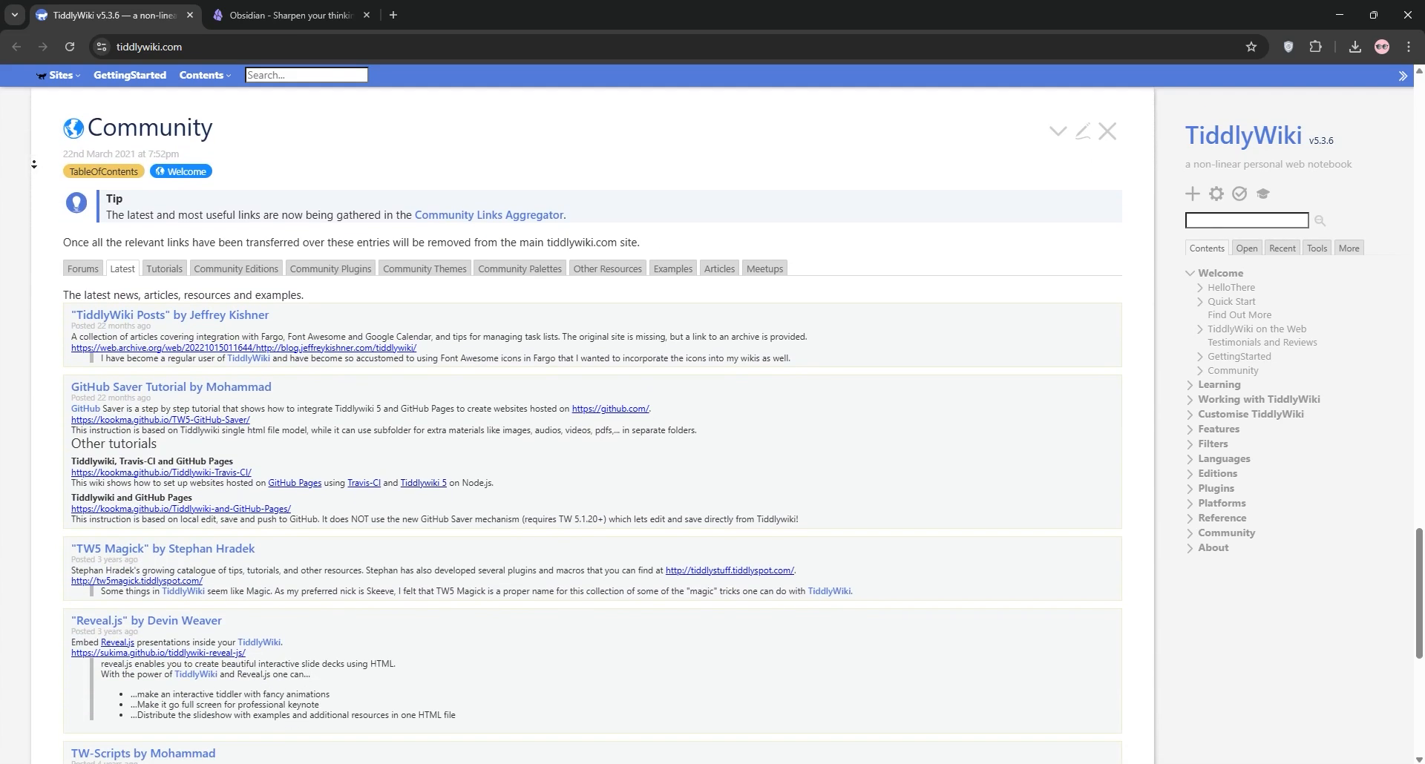
scroll(down, 3)
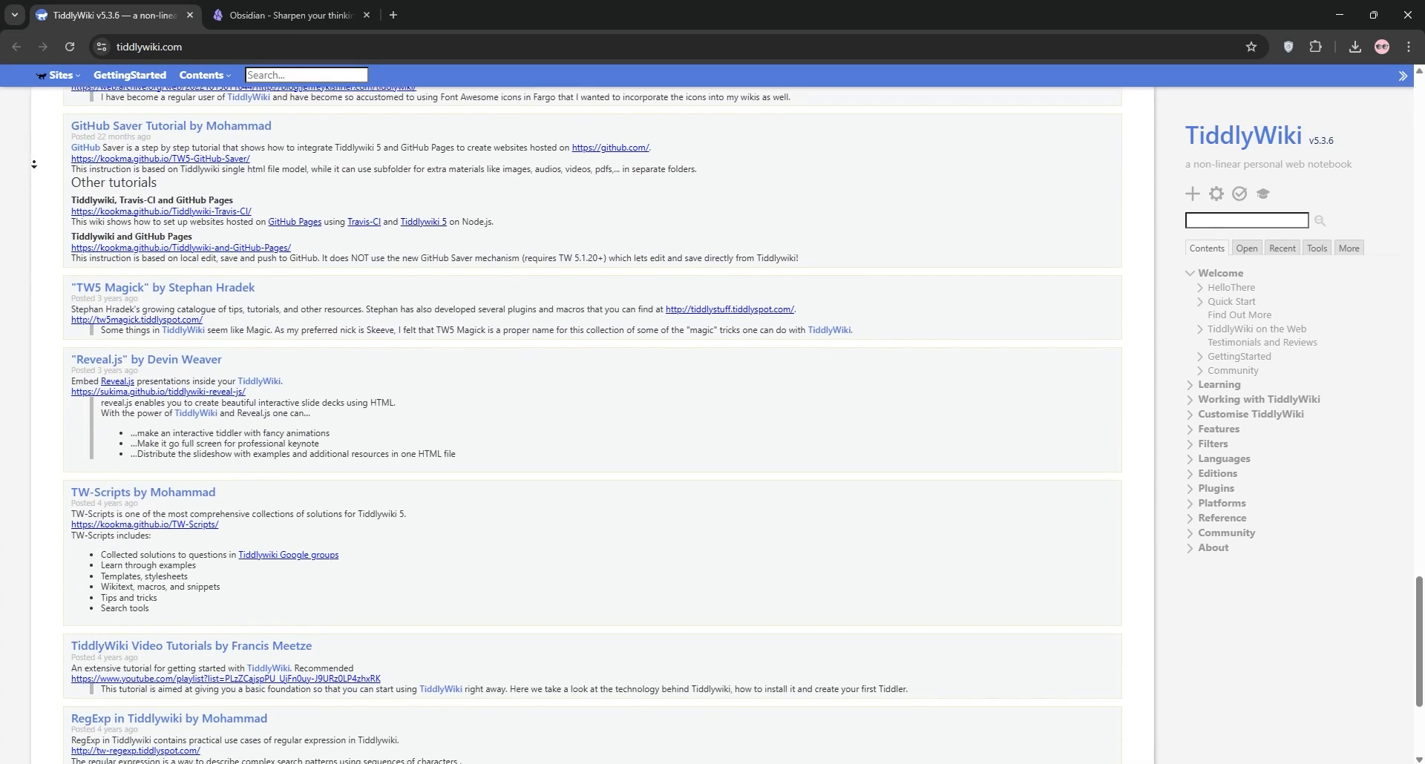
scroll(down, 3)
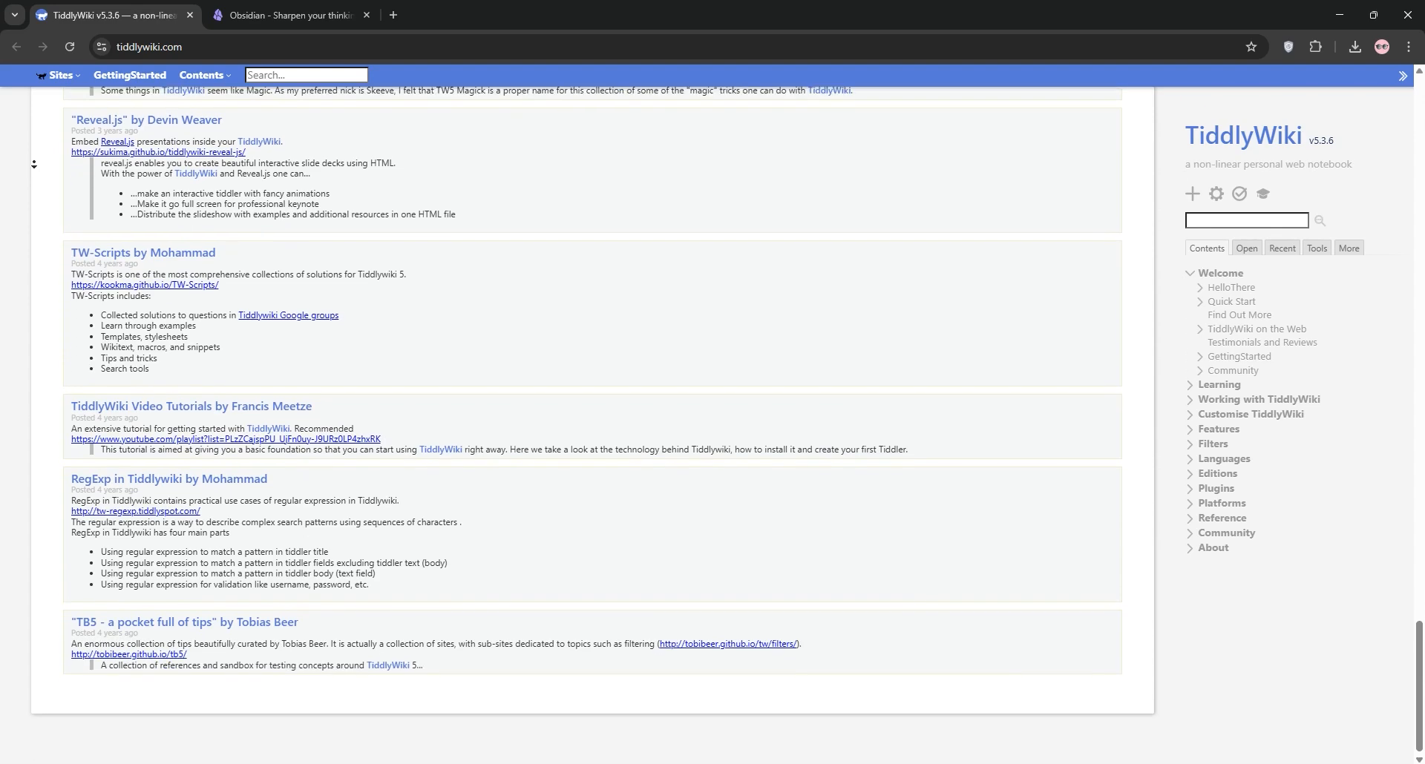
click(286, 16)
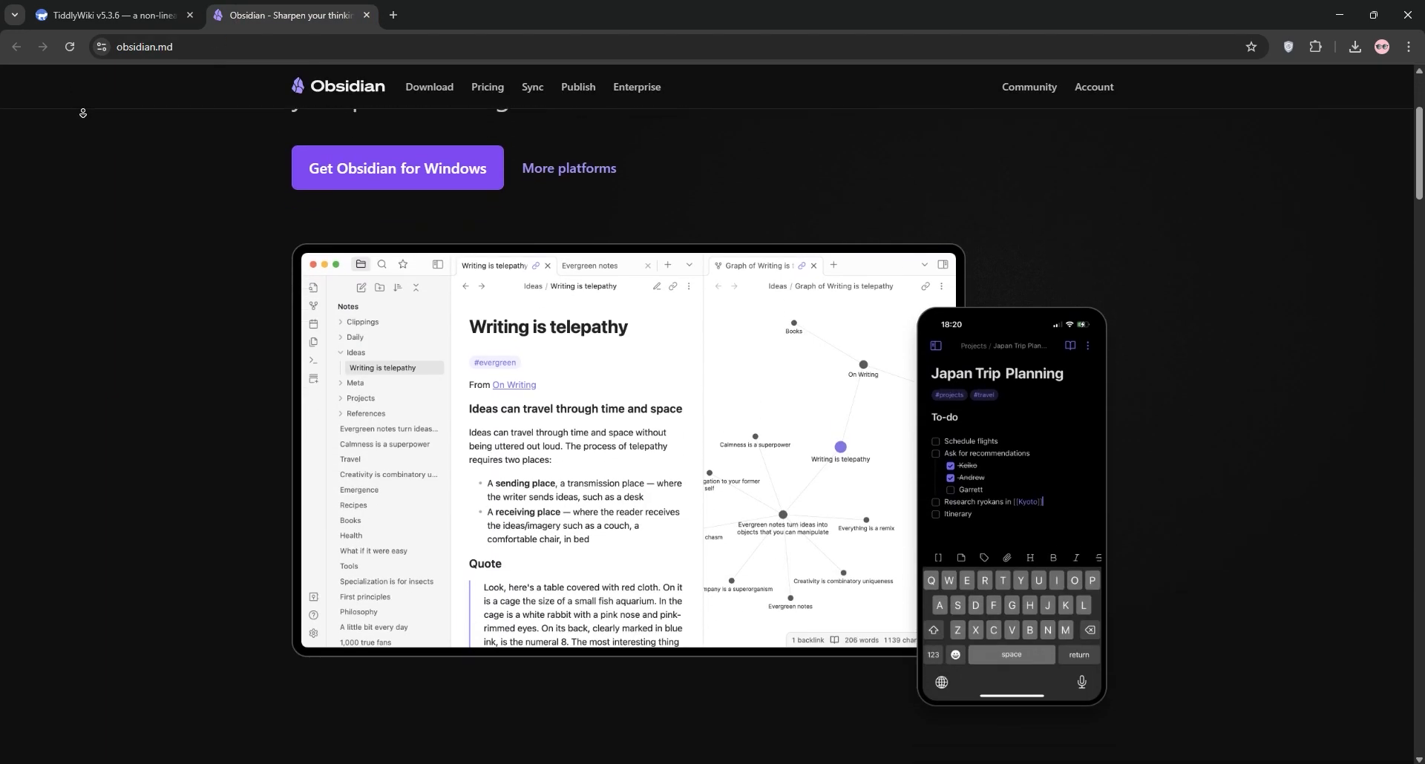
Read obsidian.md down to its footer, then return to the Canva comparison whiteboard.
scroll(down, 3)
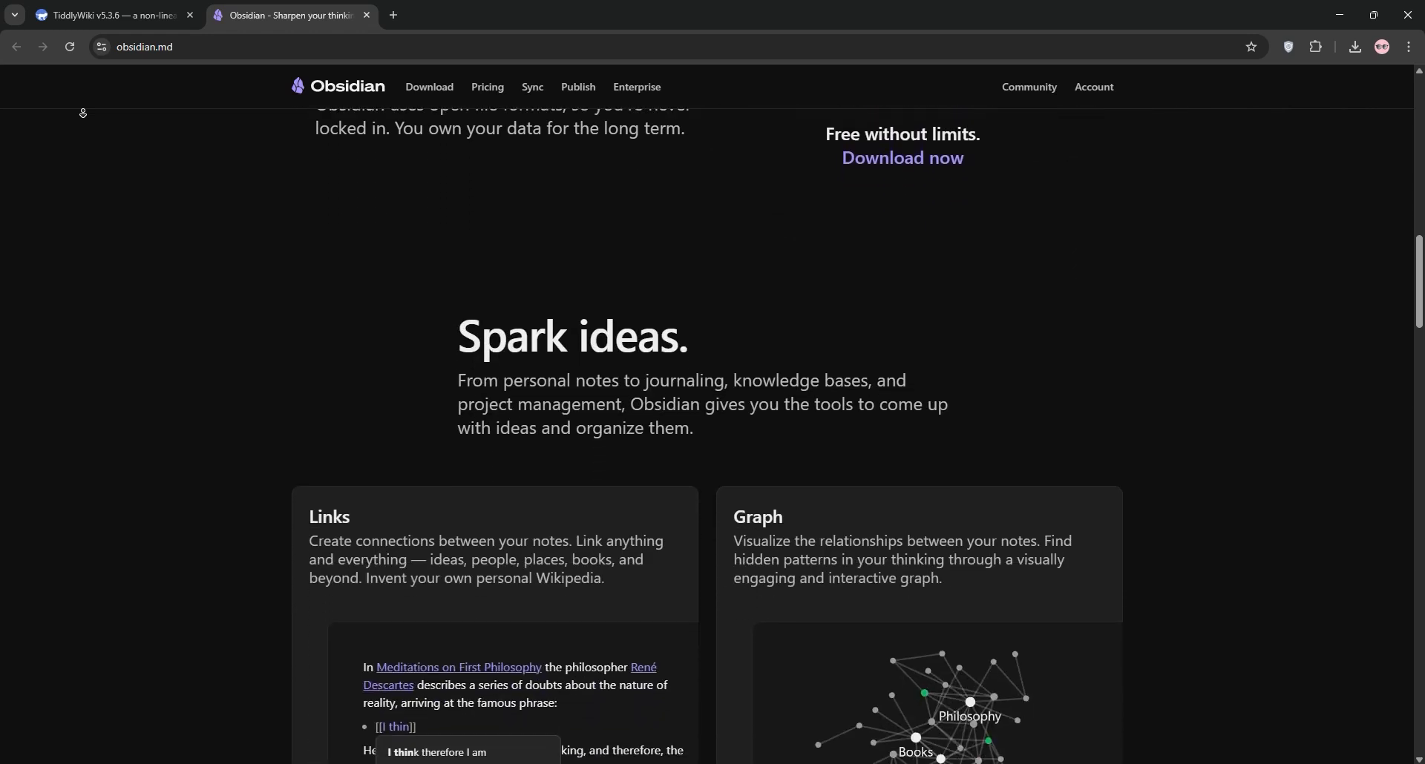
scroll(down, 3)
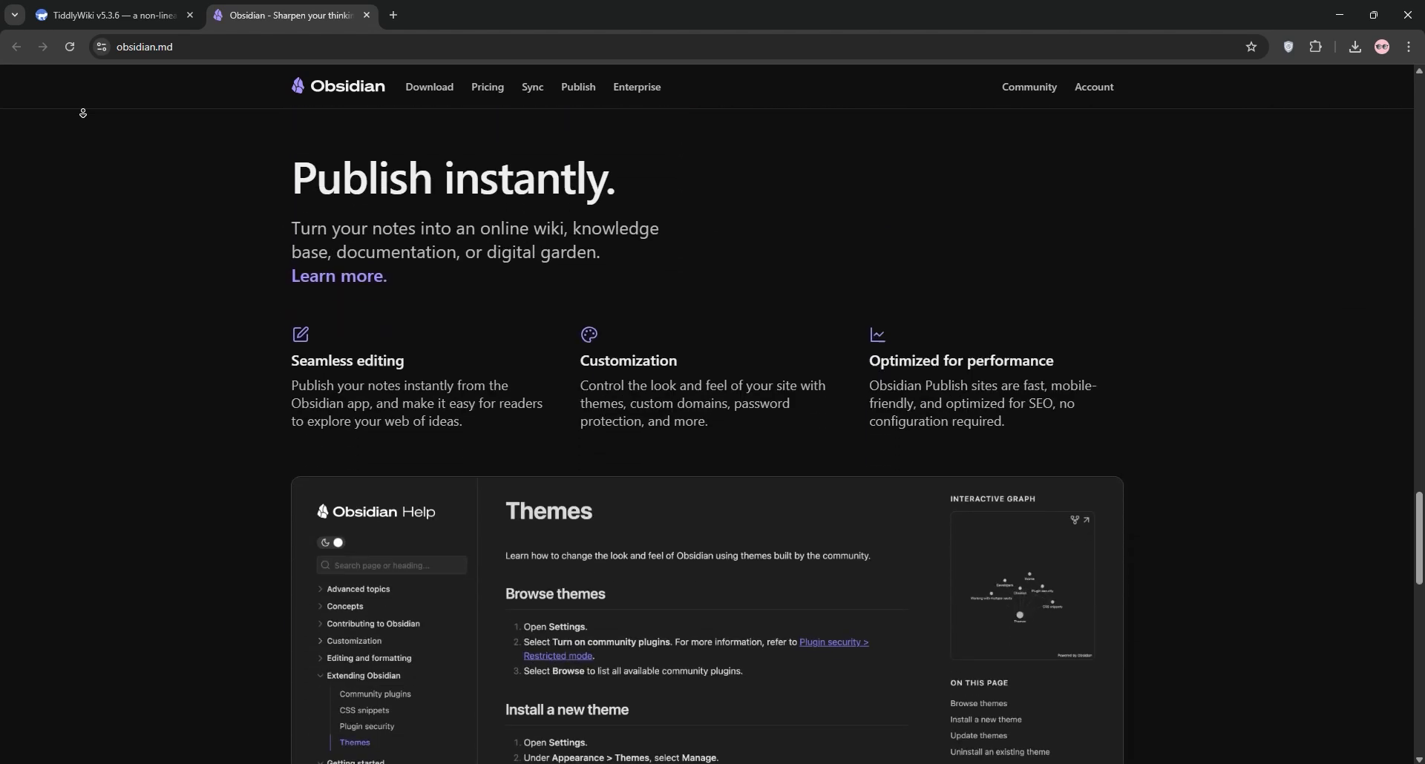
scroll(down, 3)
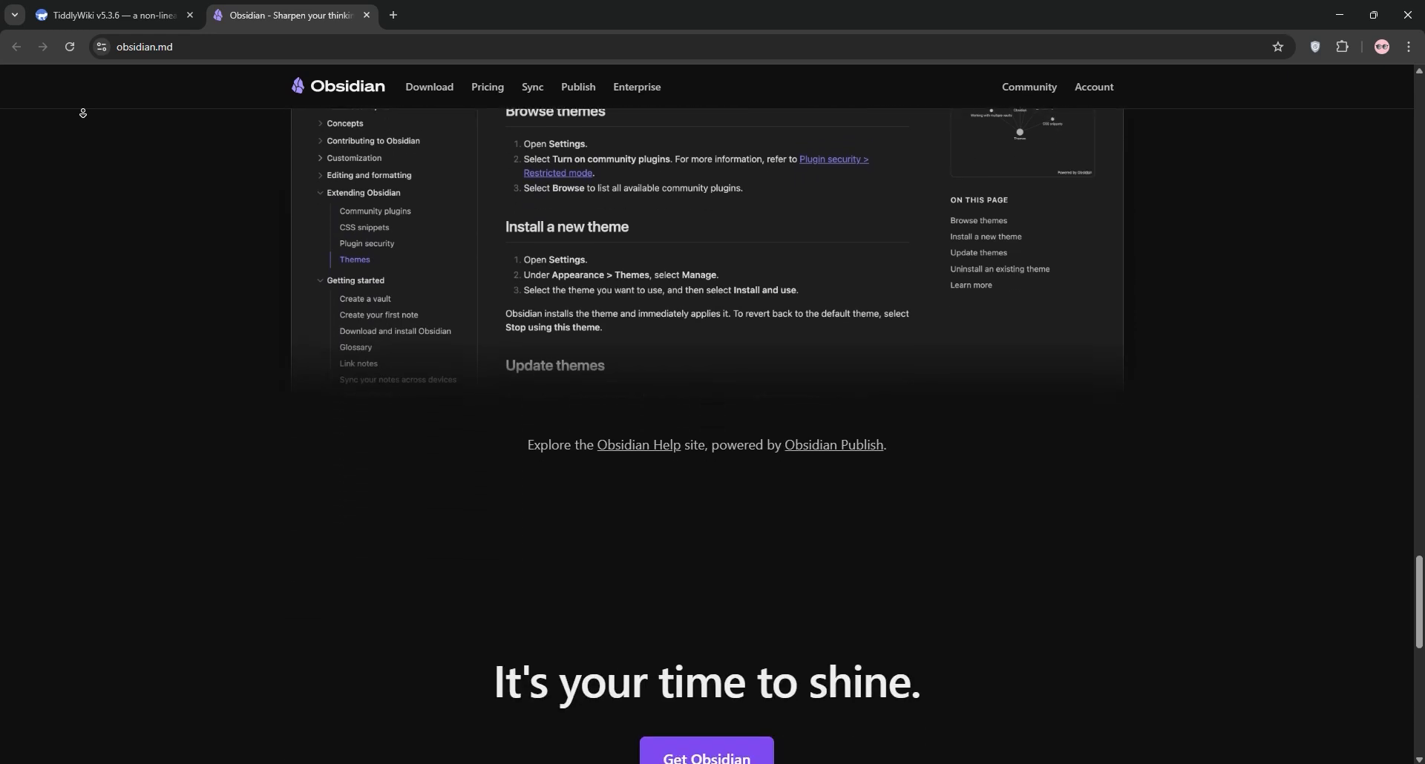
scroll(down, 3)
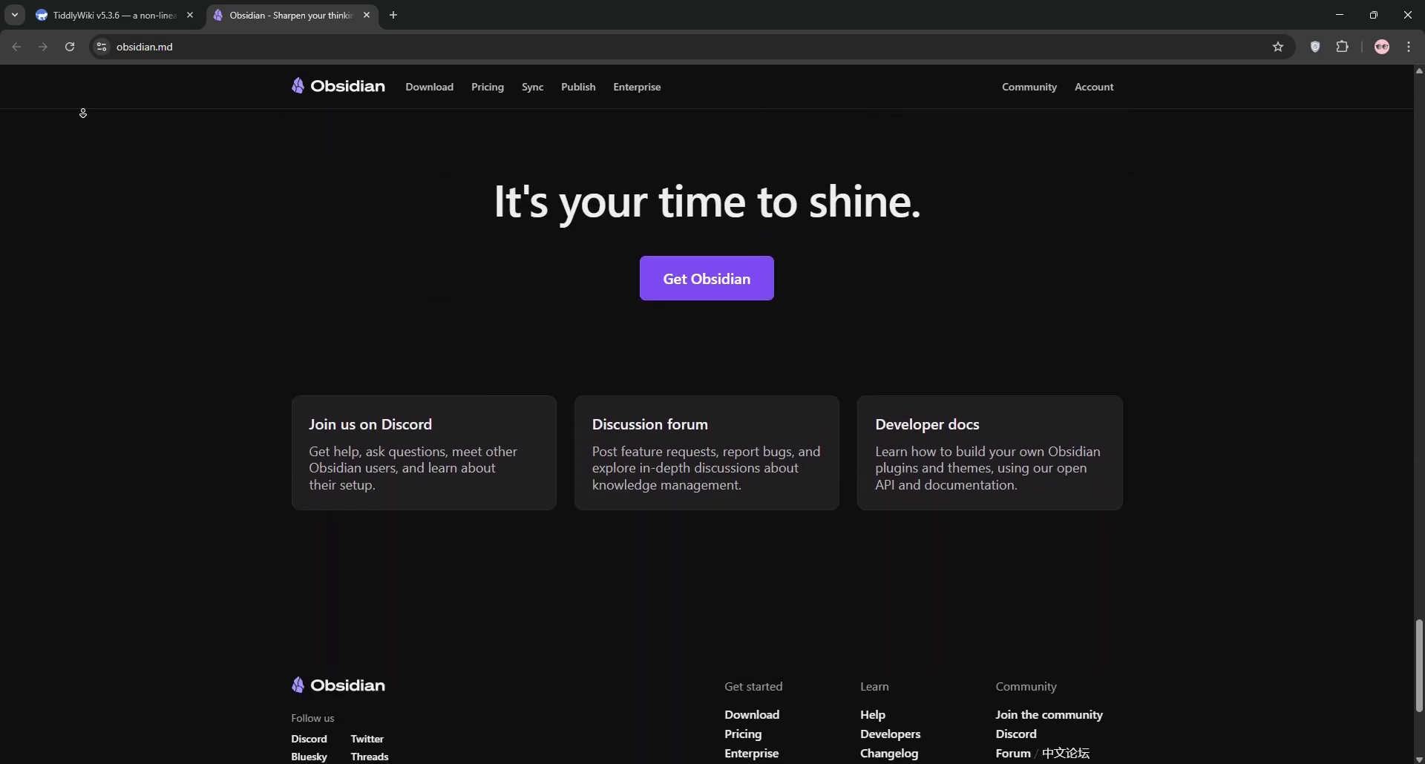
click(109, 16)
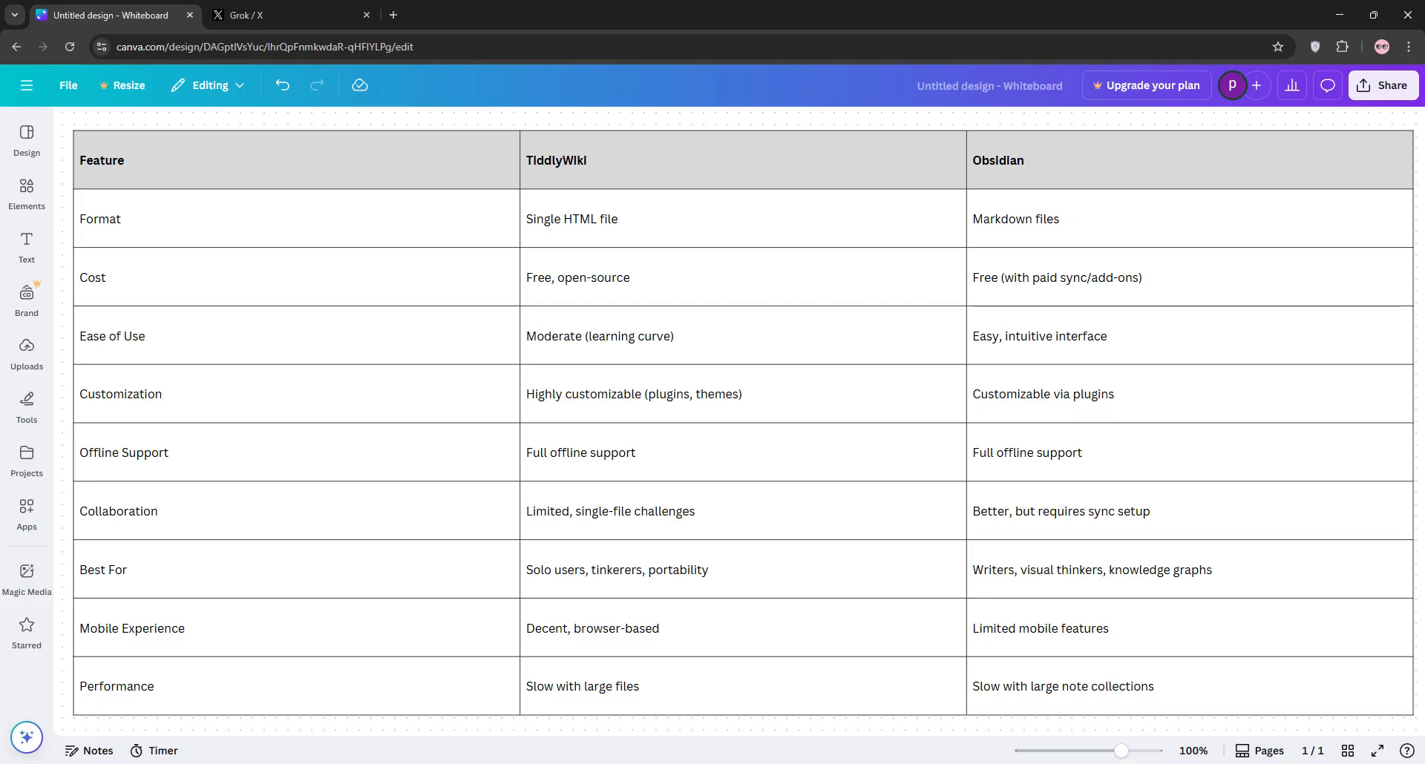